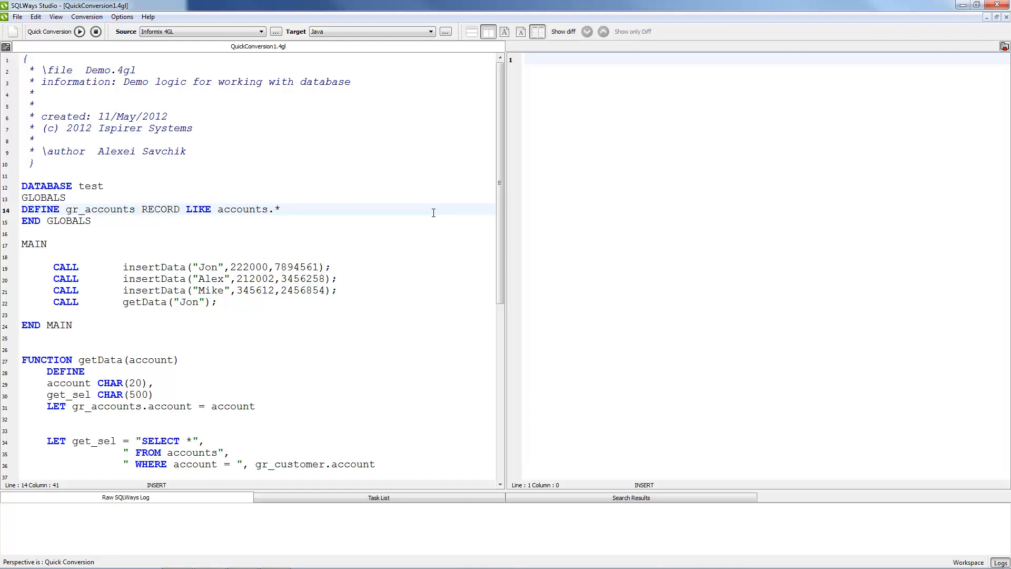
- Run Quick Conversion so the Java translation of the Informix 4GL demo fills the output pane
{"action": "left_click", "coordinate": [281, 209]}
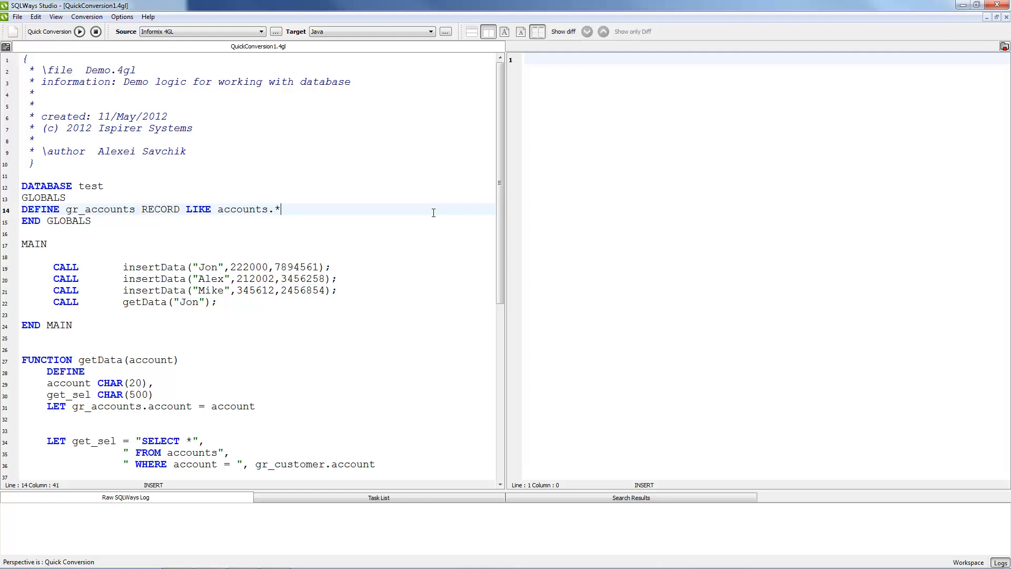
{"action": "left_click", "coordinate": [200, 31]}
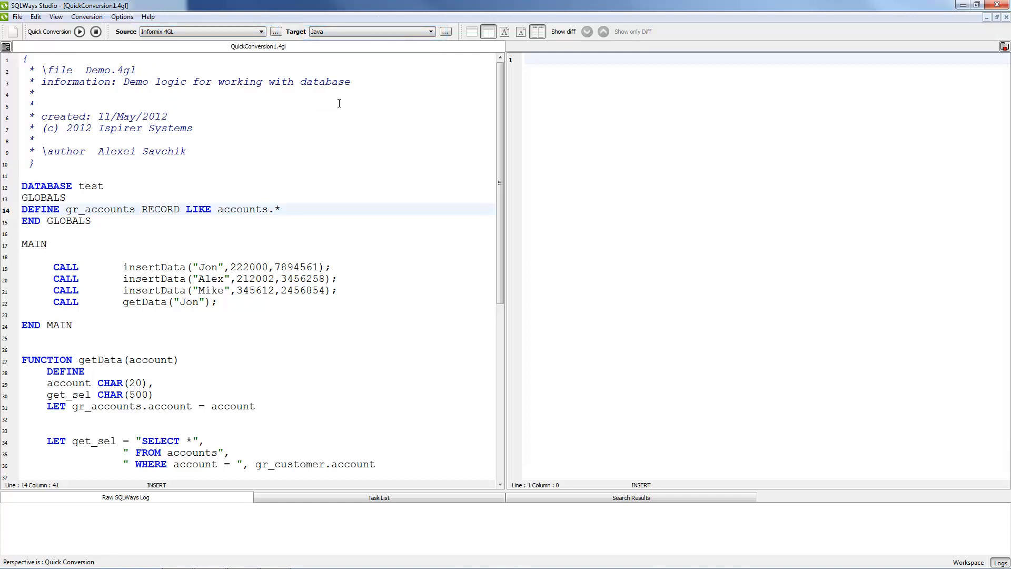
{"action": "left_click", "coordinate": [81, 31]}
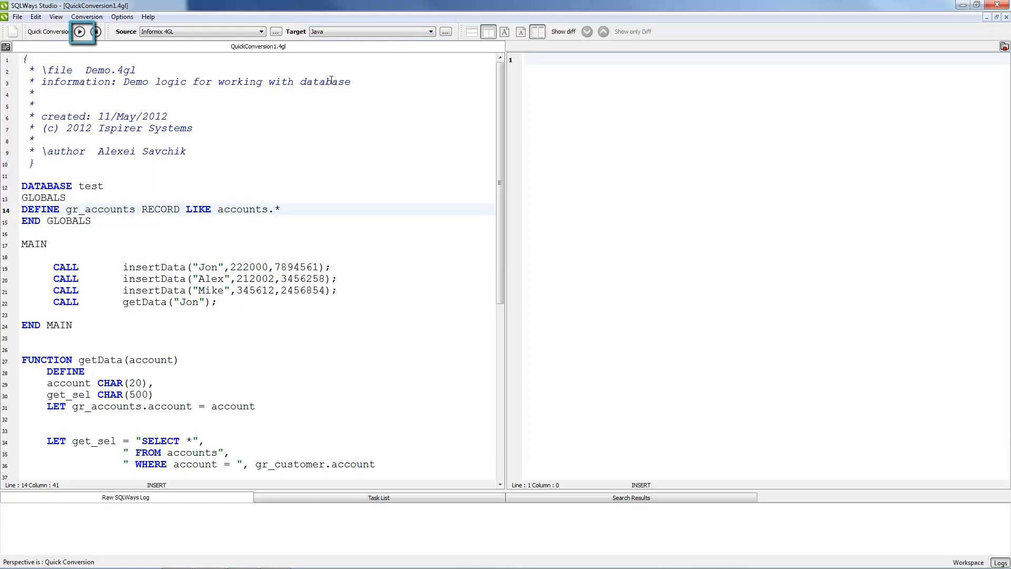
{"action": "left_click", "coordinate": [81, 30]}
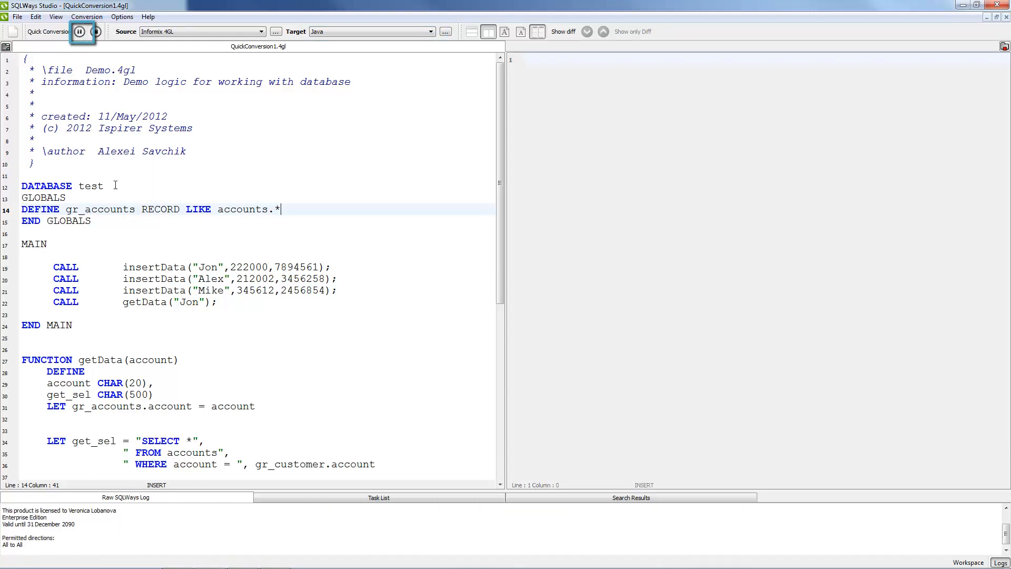
{"action": "left_click", "coordinate": [81, 31]}
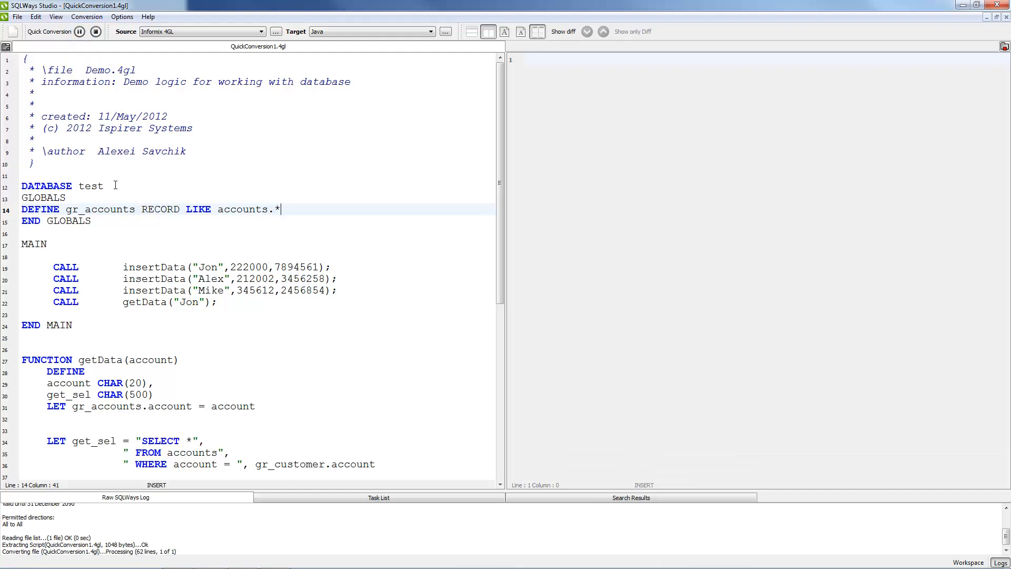
{"action": "left_click", "coordinate": [49, 31]}
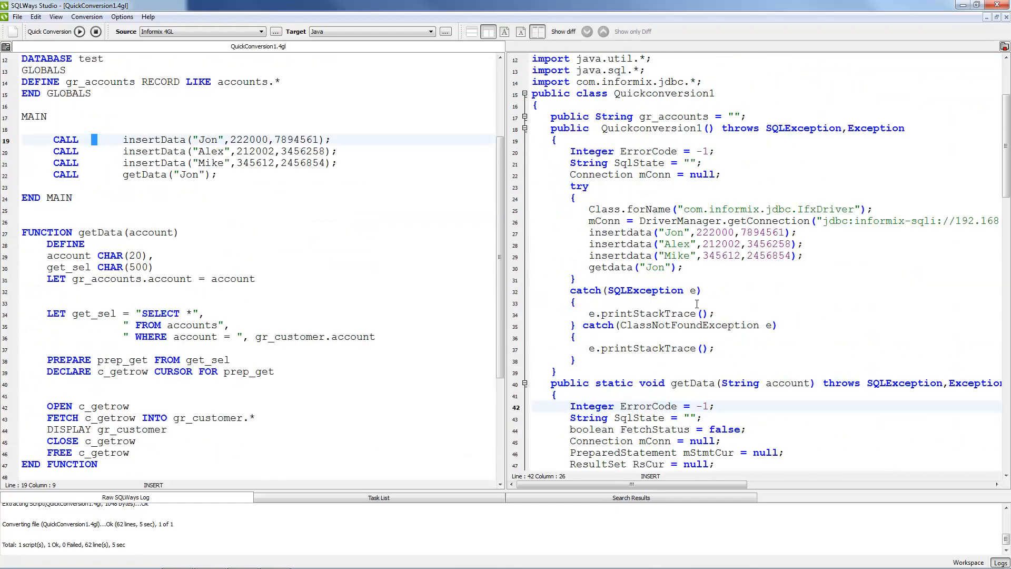
{"action": "scroll", "scroll_direction": "down", "scroll_amount": 3}
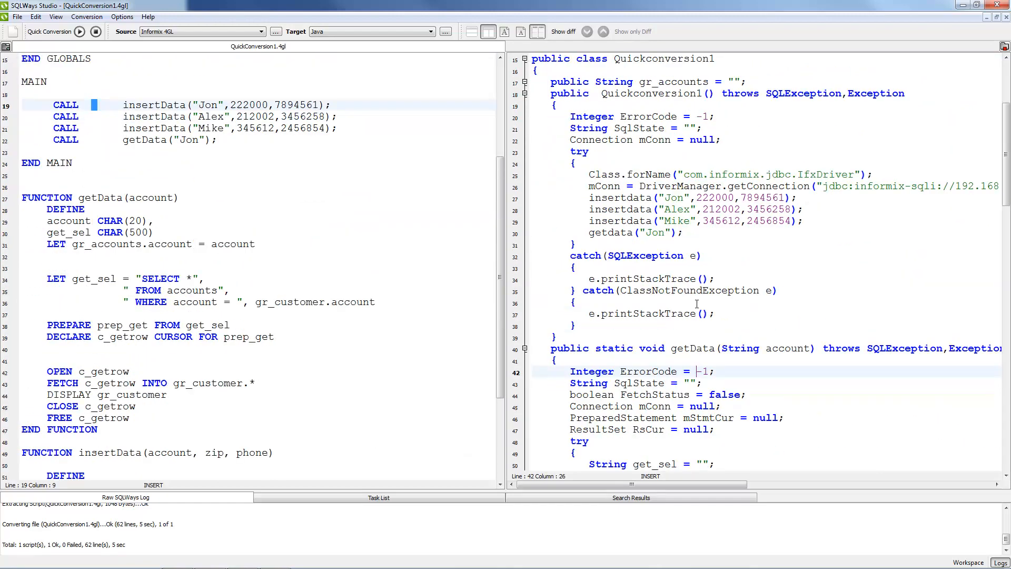
{"action": "scroll", "scroll_direction": "down", "scroll_amount": 3}
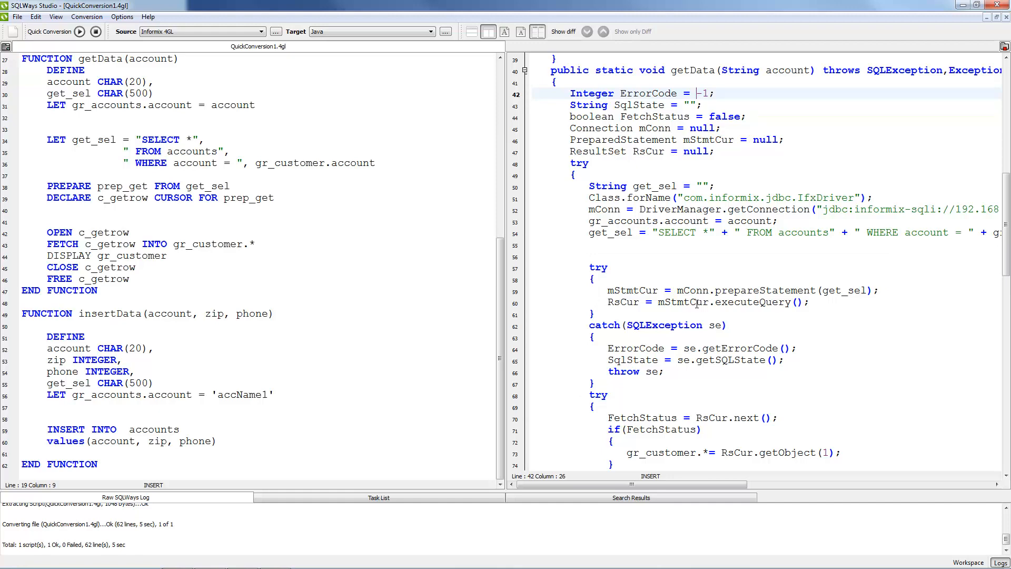
- Scroll through the remaining generated Java code before switching to SQLWays Commander
{"action": "scroll", "scroll_direction": "down", "scroll_amount": 3}
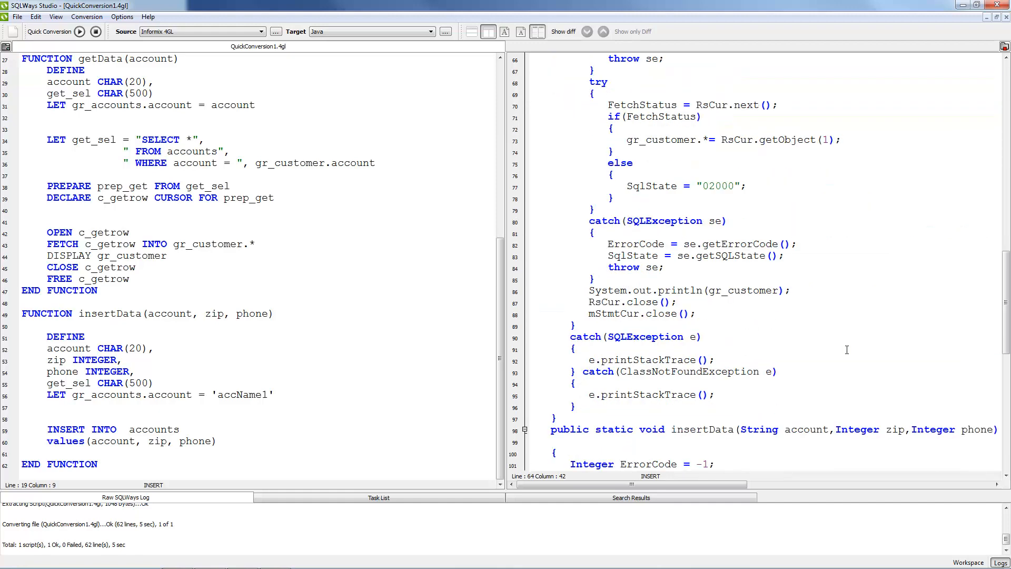
{"action": "scroll", "scroll_direction": "down", "scroll_amount": 3}
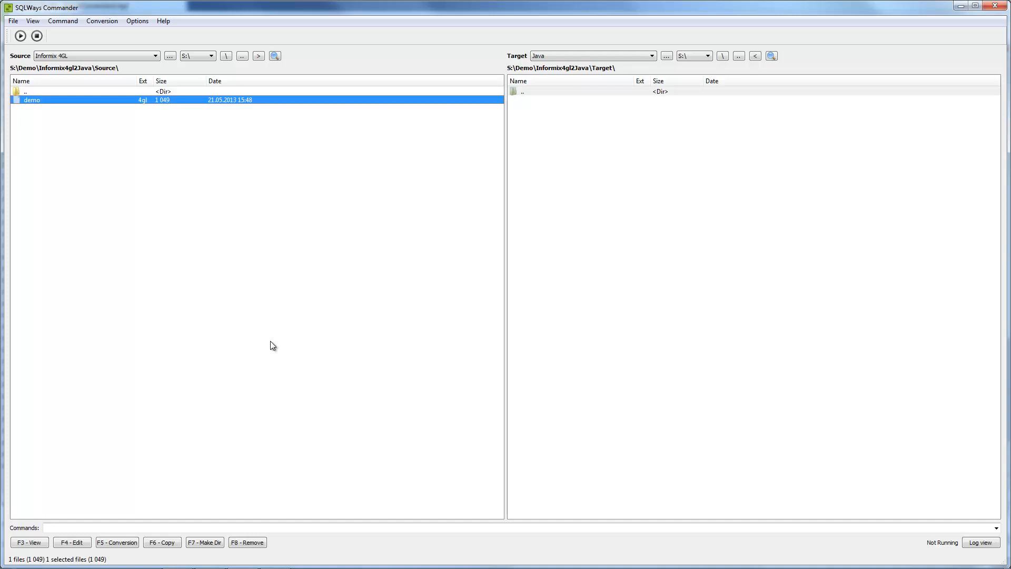
- Enter the Source folder under Informix4gl2Java with Source Informix 4GL and Target Java set
{"action": "double_click", "coordinate": [24, 91]}
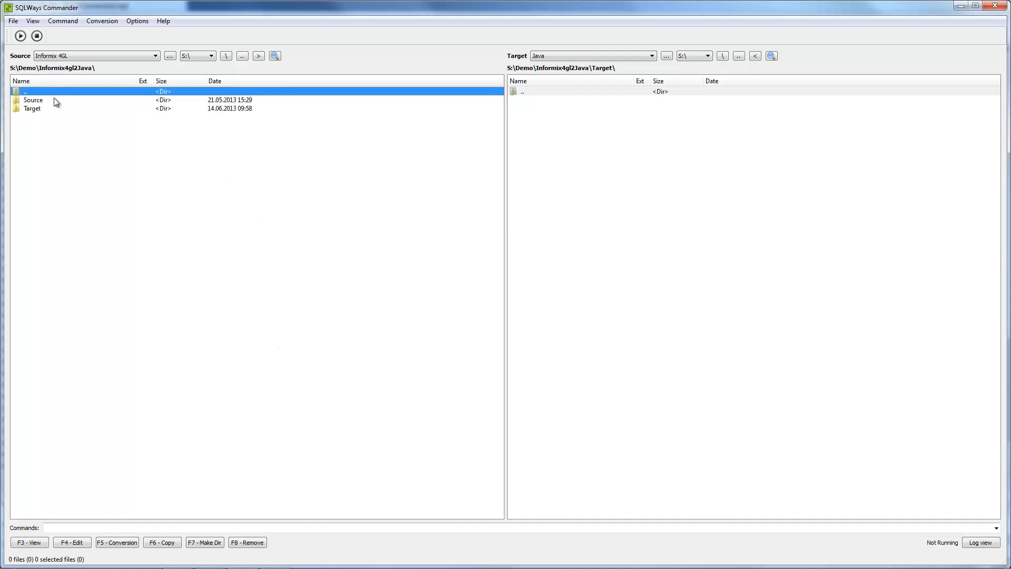
{"action": "double_click", "coordinate": [33, 100]}
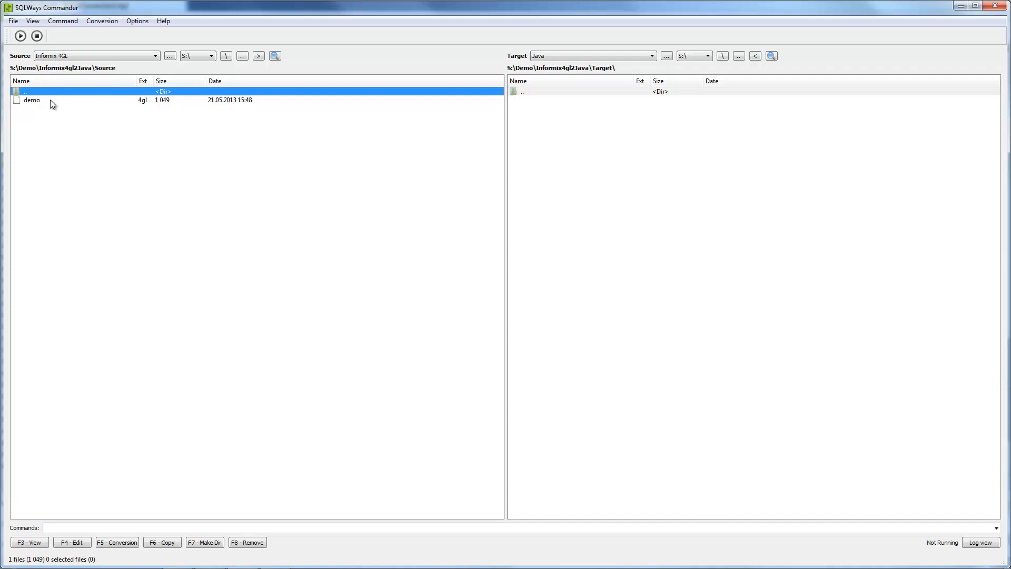
{"action": "left_click", "coordinate": [96, 56]}
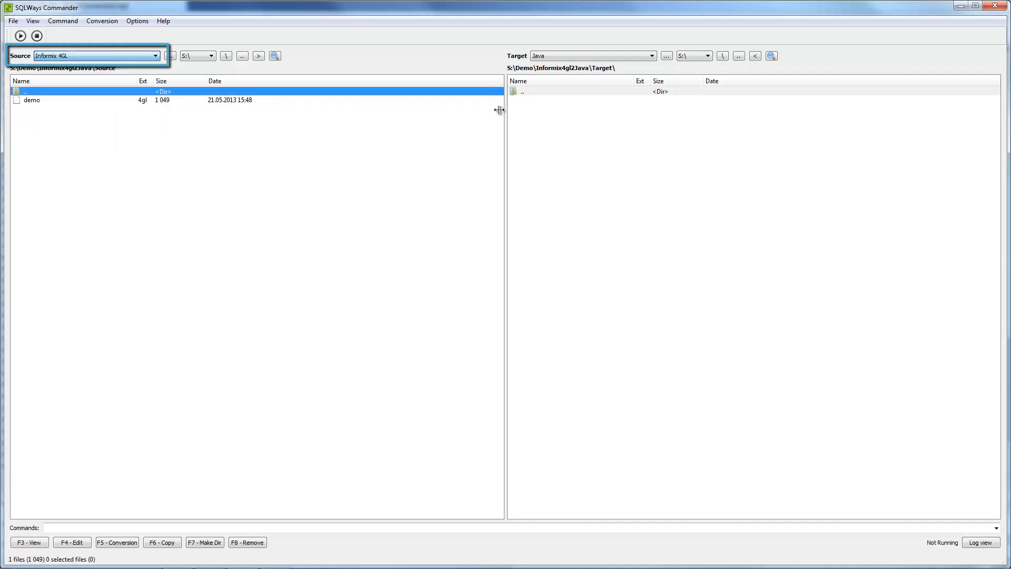
{"action": "left_click", "coordinate": [651, 56]}
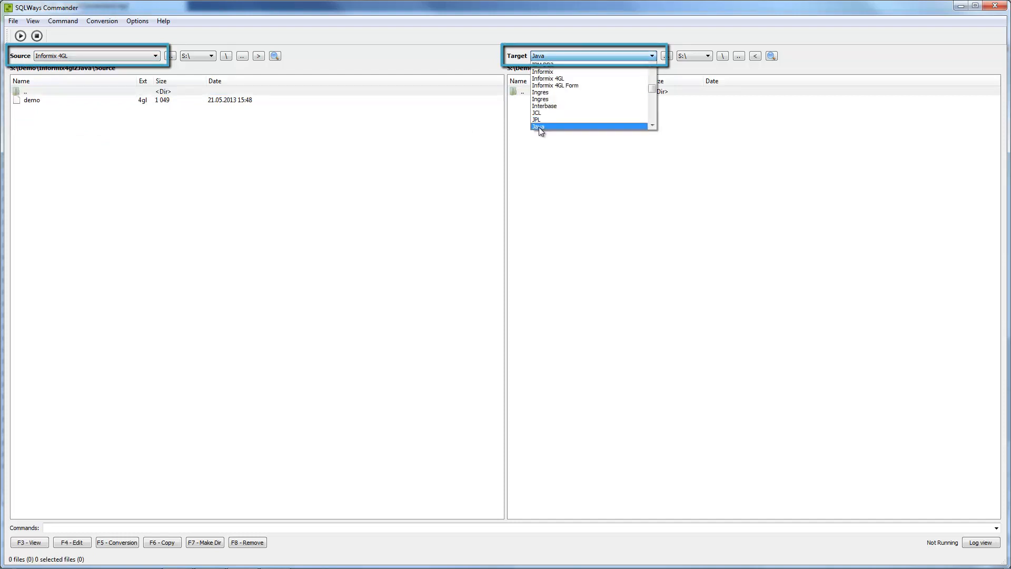
{"action": "left_click", "coordinate": [539, 126]}
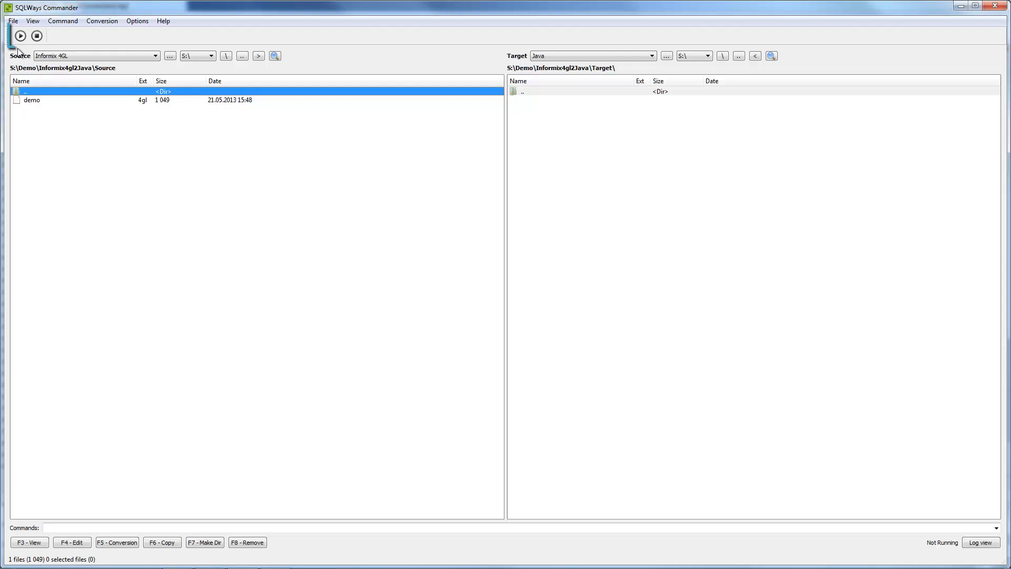
- Select demo.4gl and bring up its conversion dialog targeting the Target folder
{"action": "left_click", "coordinate": [22, 36]}
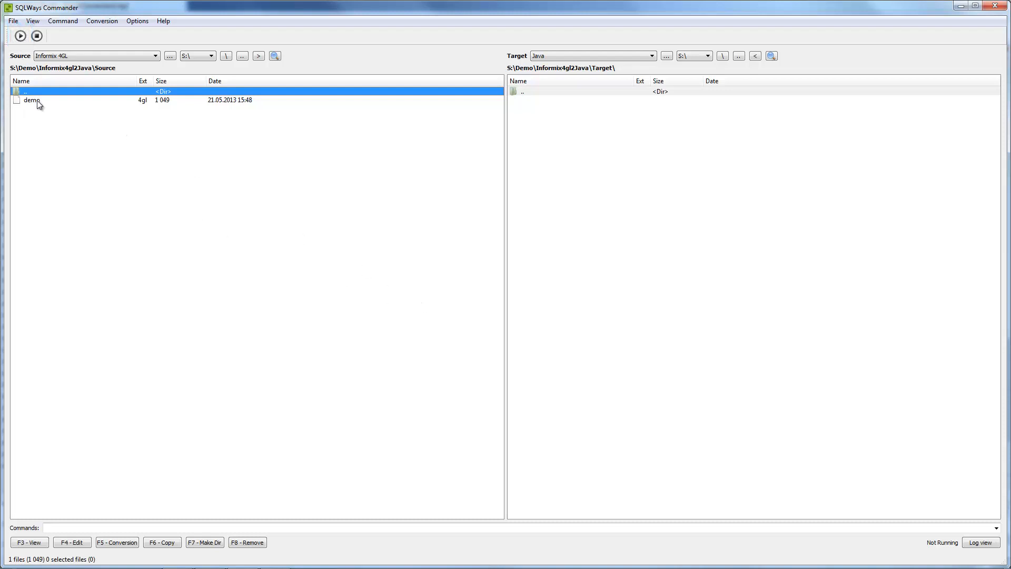
{"action": "left_click", "coordinate": [117, 543]}
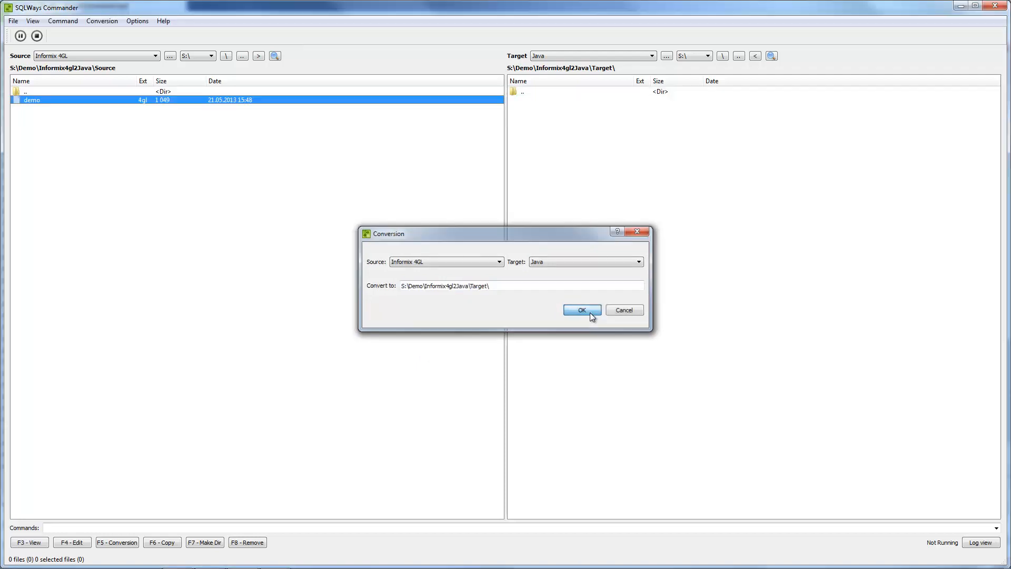
- Confirm the conversion and review the Java translation shown beside the Informix source
{"action": "left_click", "coordinate": [581, 310]}
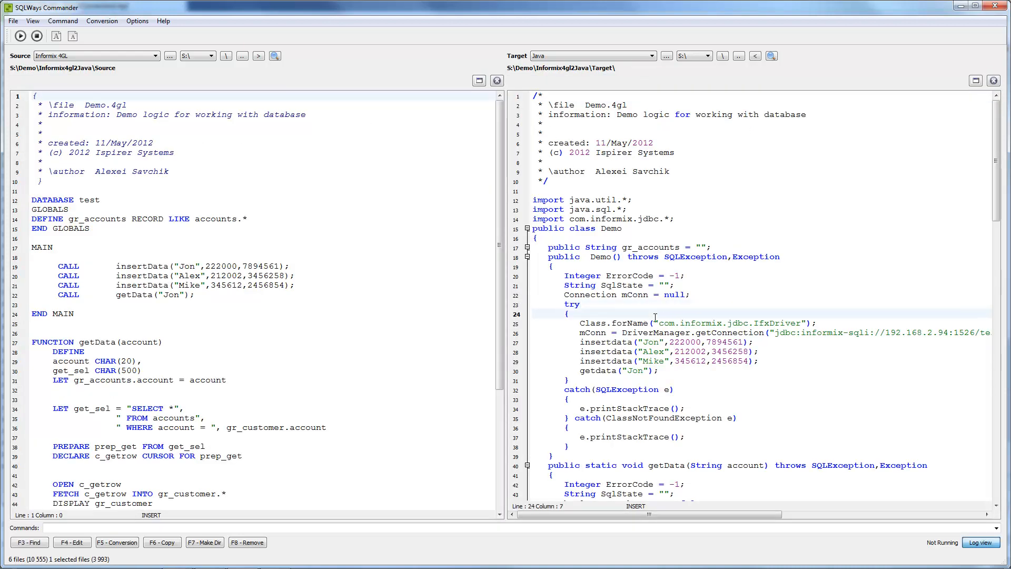
{"action": "scroll", "scroll_direction": "down", "scroll_amount": 3}
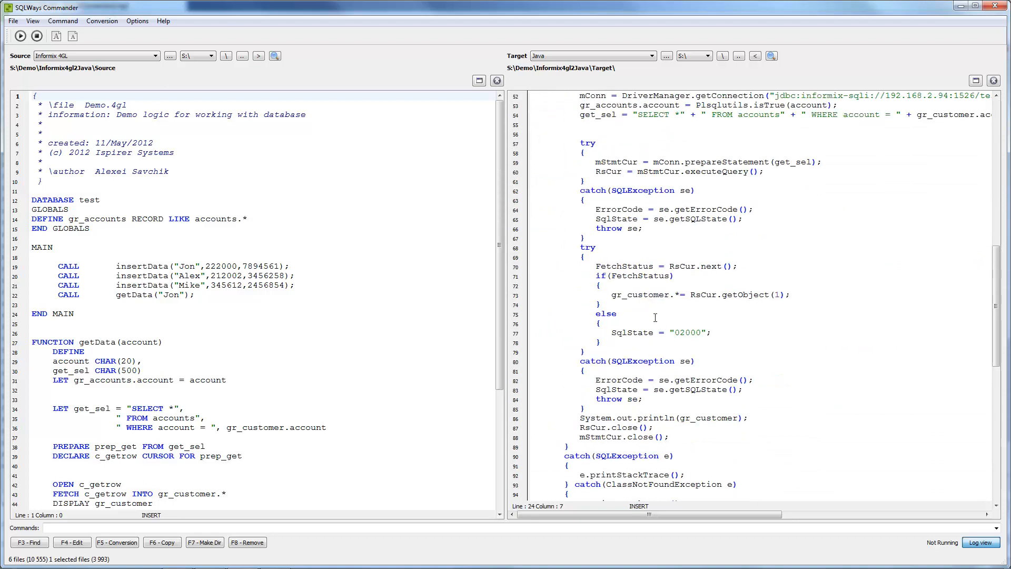